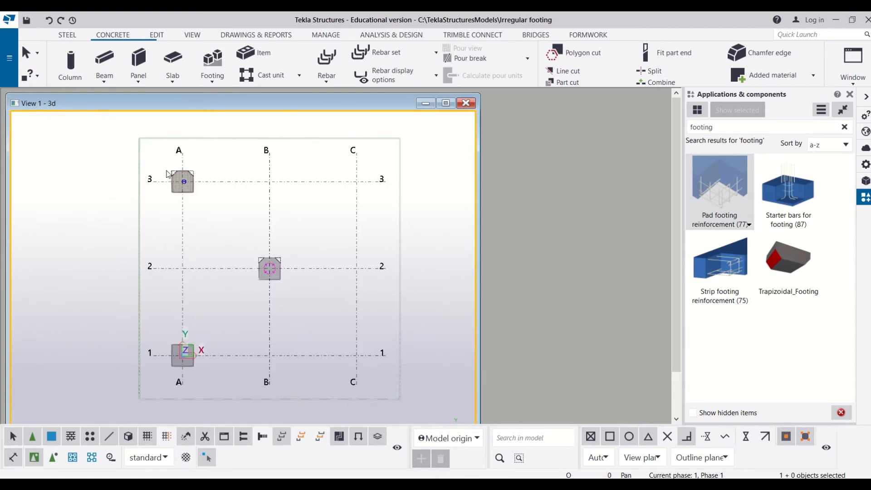
{"action": "mouse_move", "coordinate": [169, 236]}
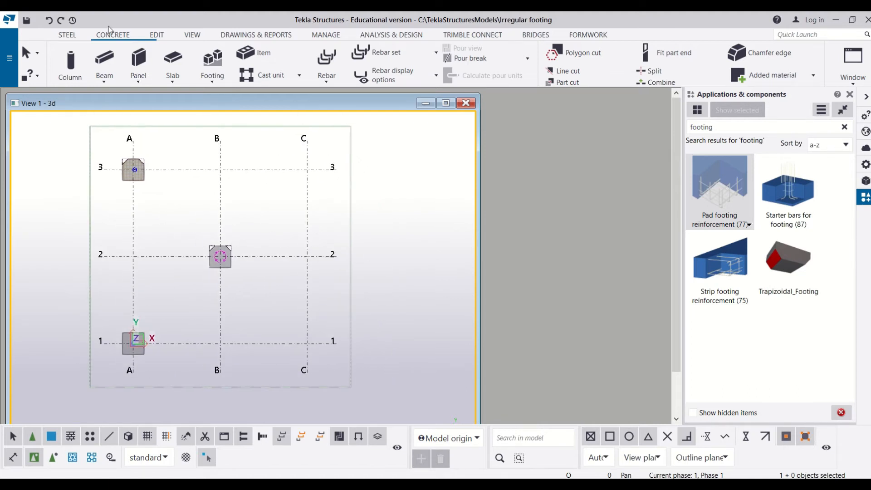
Place a pad footing from the Footing dropdown at grid intersection C/1
{"action": "left_click", "coordinate": [212, 75]}
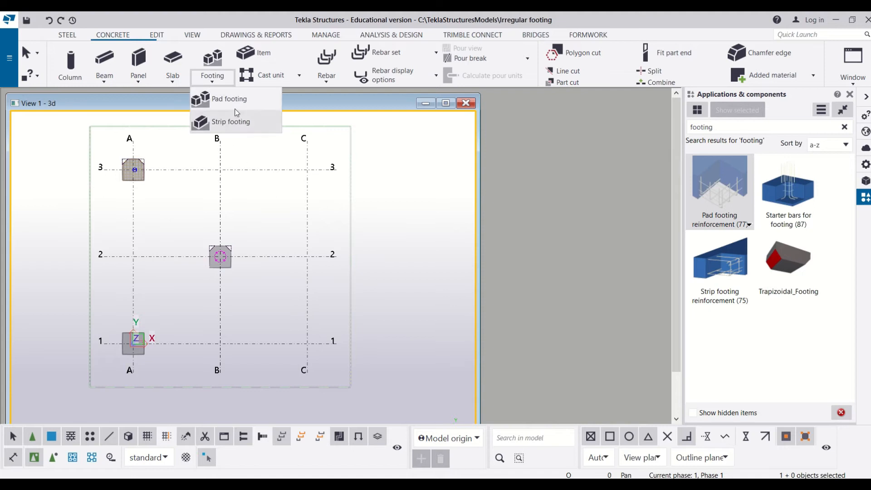
{"action": "left_click", "coordinate": [228, 99]}
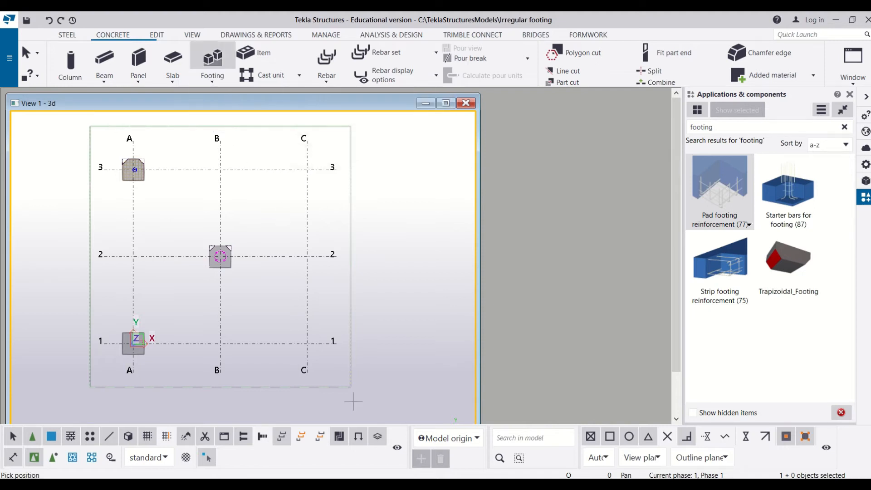
{"action": "left_click", "coordinate": [306, 341]}
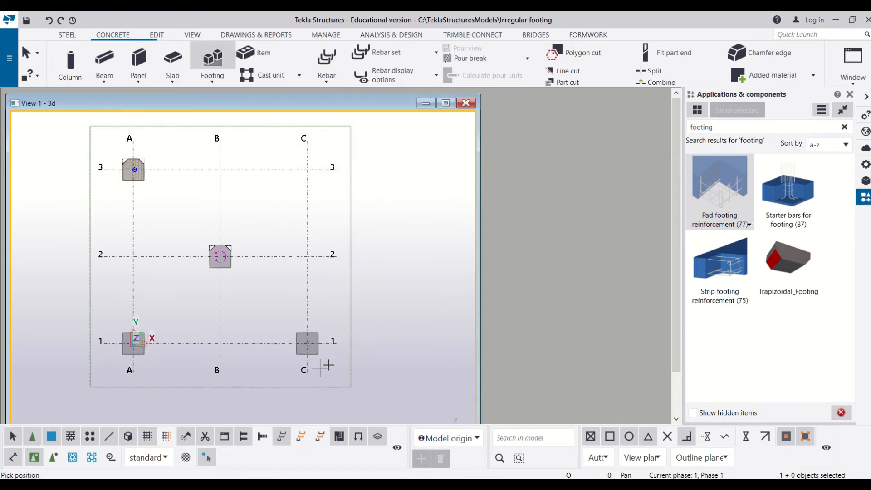
{"action": "mouse_move", "coordinate": [367, 363]}
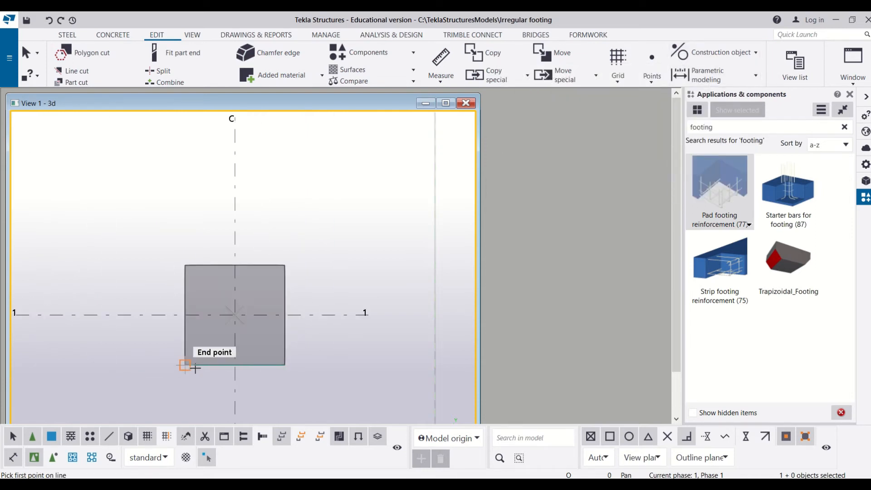
{"action": "mouse_move", "coordinate": [285, 265]}
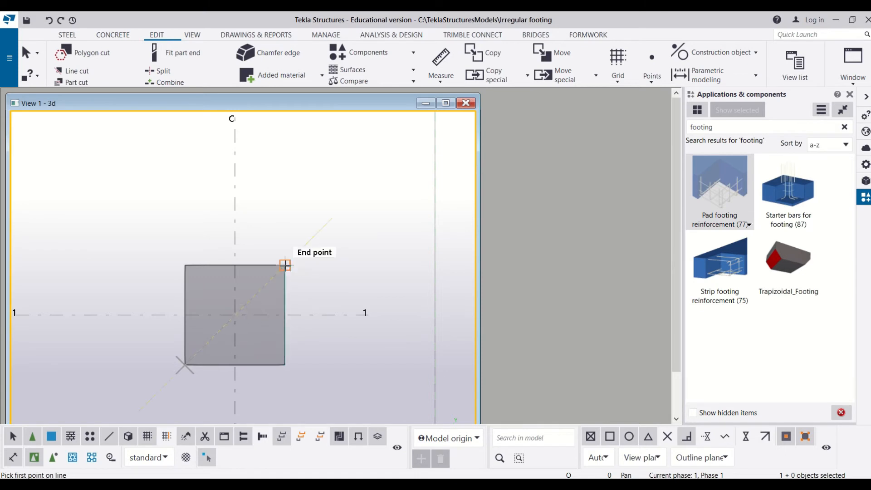
Start a diagonal construction line at a corner of the C/1 footing
{"action": "left_click", "coordinate": [284, 265]}
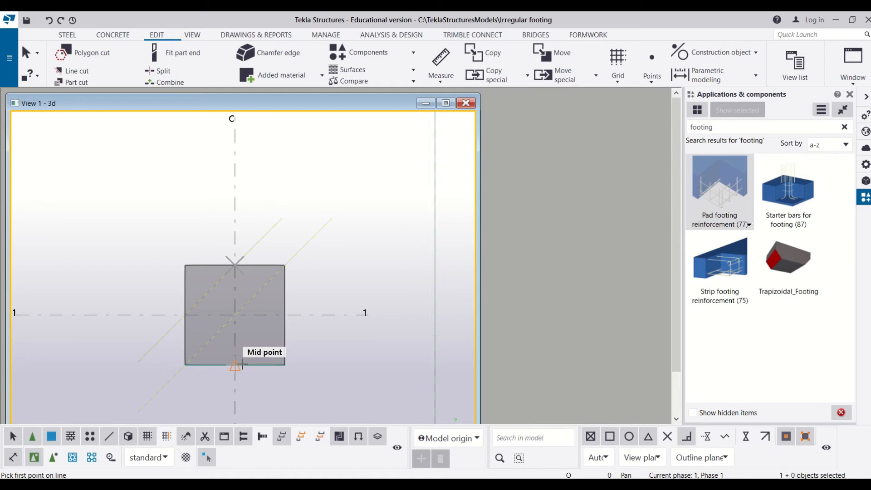
{"action": "mouse_move", "coordinate": [284, 316]}
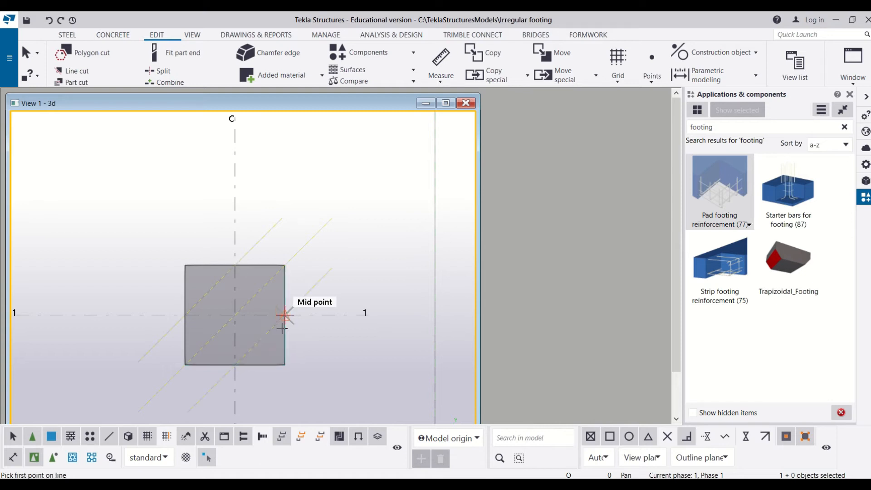
{"action": "mouse_move", "coordinate": [214, 321]}
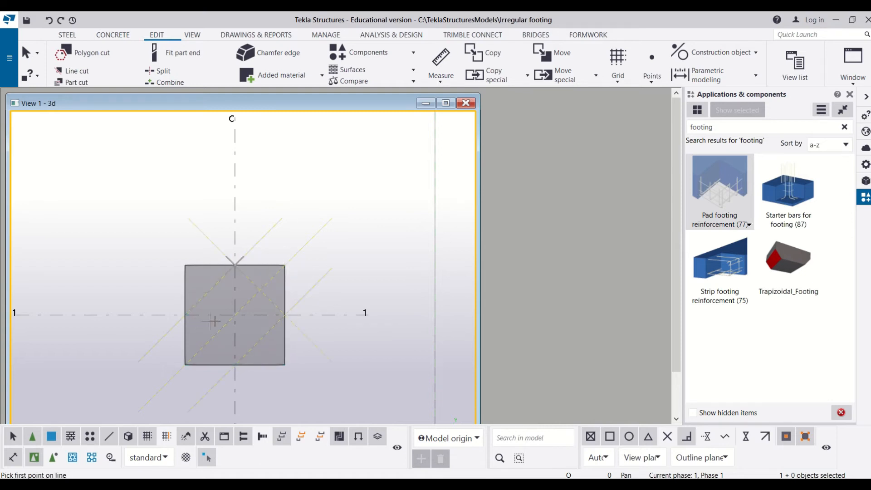
{"action": "mouse_move", "coordinate": [277, 381]}
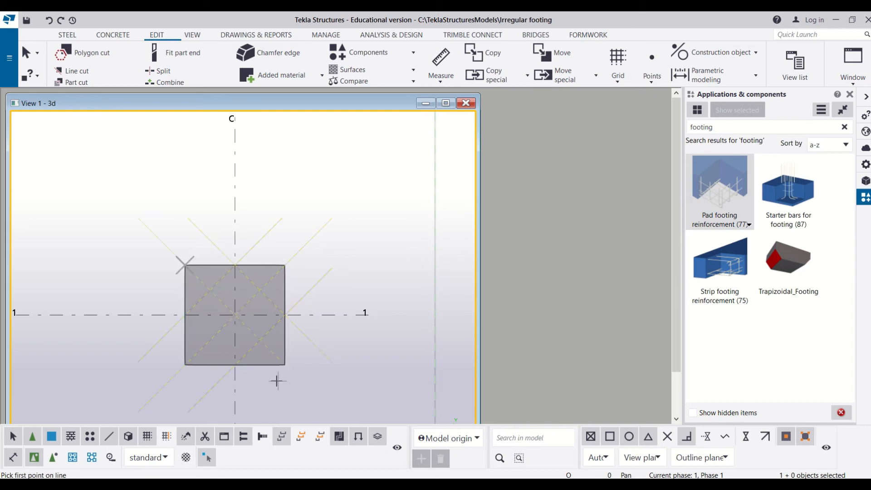
{"action": "mouse_move", "coordinate": [186, 315]}
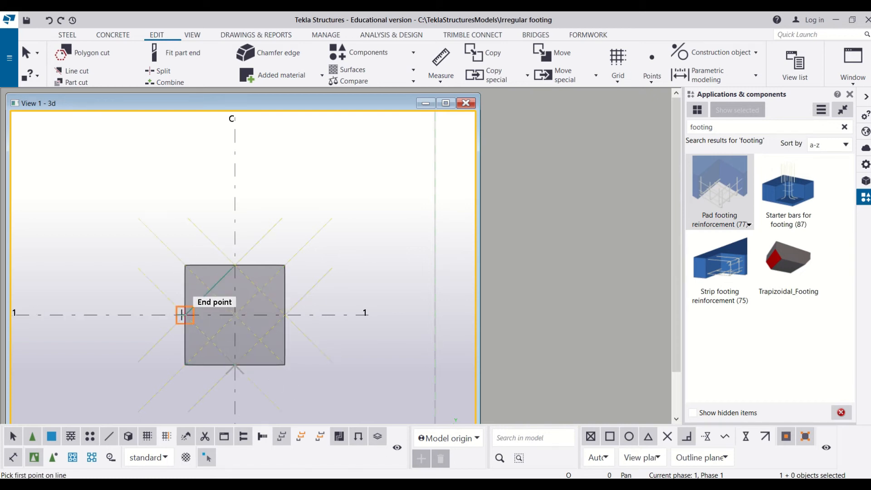
{"action": "mouse_move", "coordinate": [201, 276]}
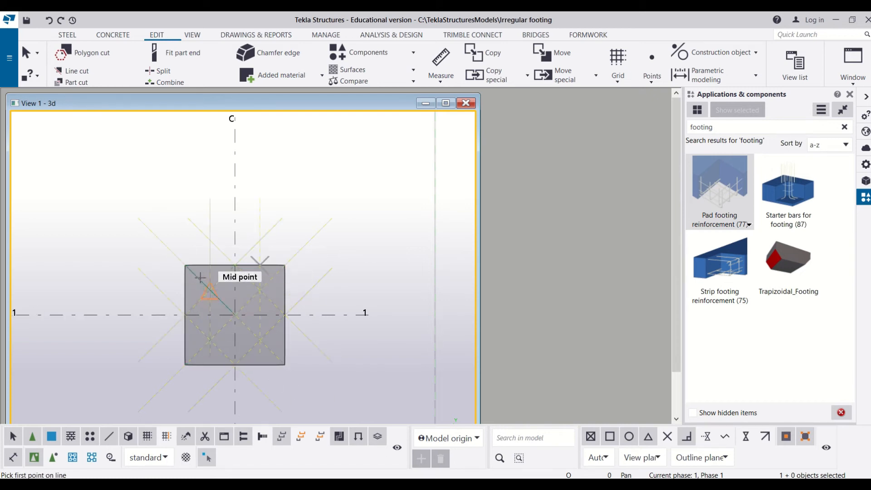
{"action": "mouse_move", "coordinate": [286, 293]}
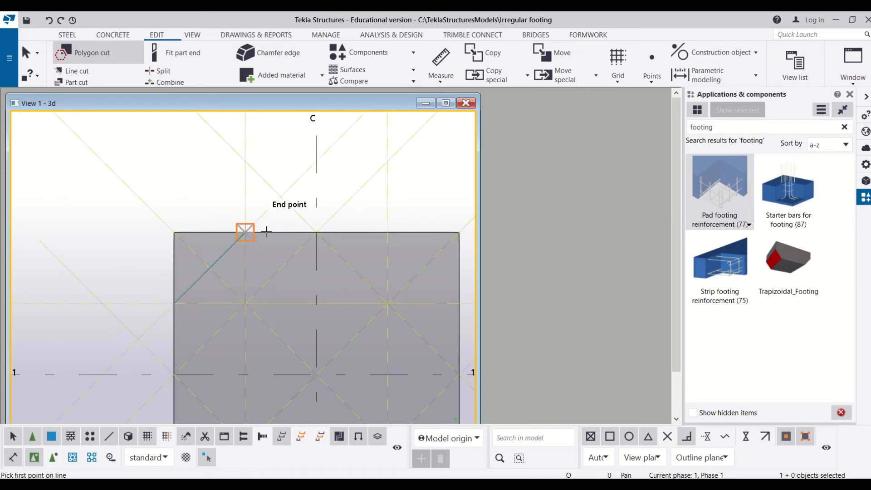
{"action": "mouse_move", "coordinate": [458, 304]}
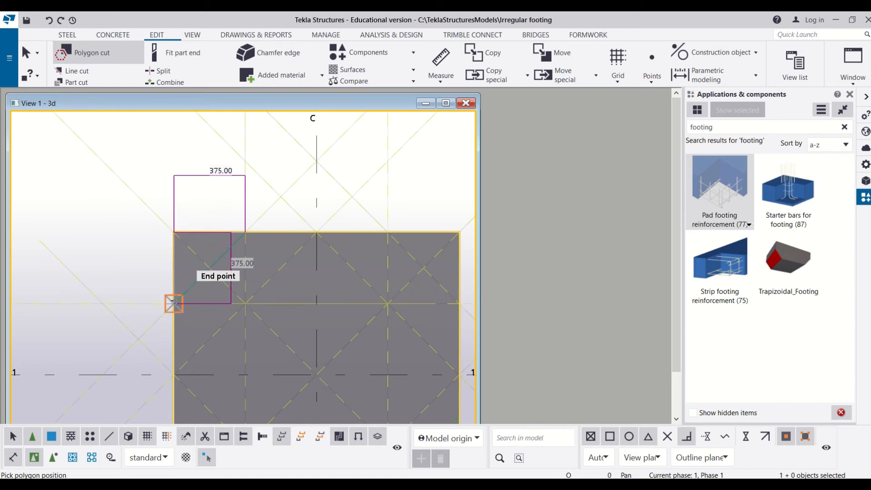
Close the triangular corner cut outline, pick the C/1 footing, and finish the polygon cut
{"action": "left_click", "coordinate": [174, 302]}
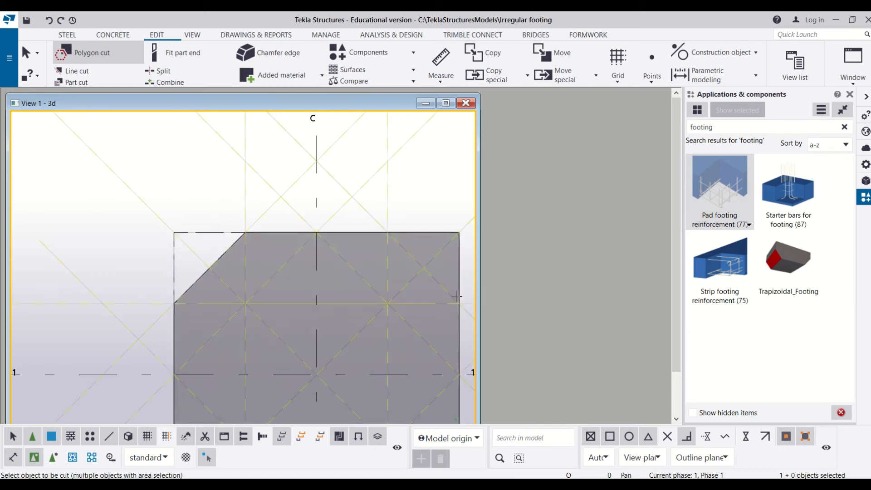
{"action": "left_click", "coordinate": [459, 233]}
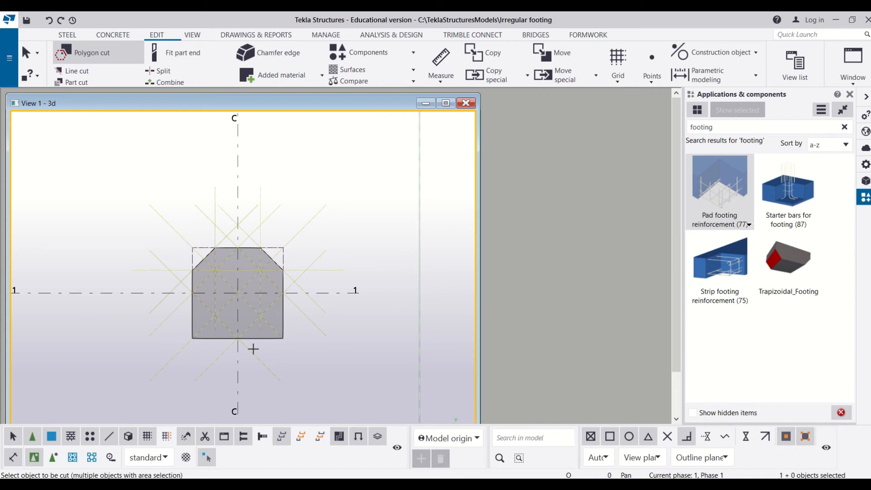
{"action": "right_click", "coordinate": [406, 247]}
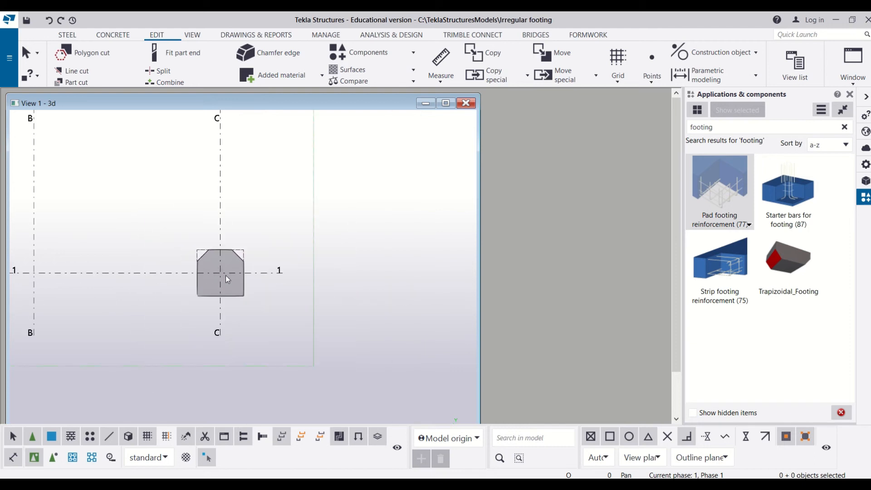
{"action": "mouse_move", "coordinate": [312, 256]}
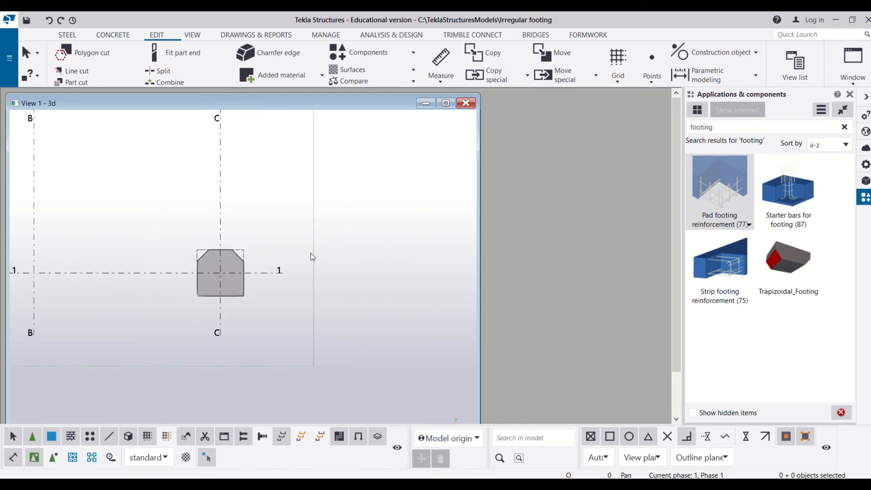
{"action": "mouse_move", "coordinate": [227, 279]}
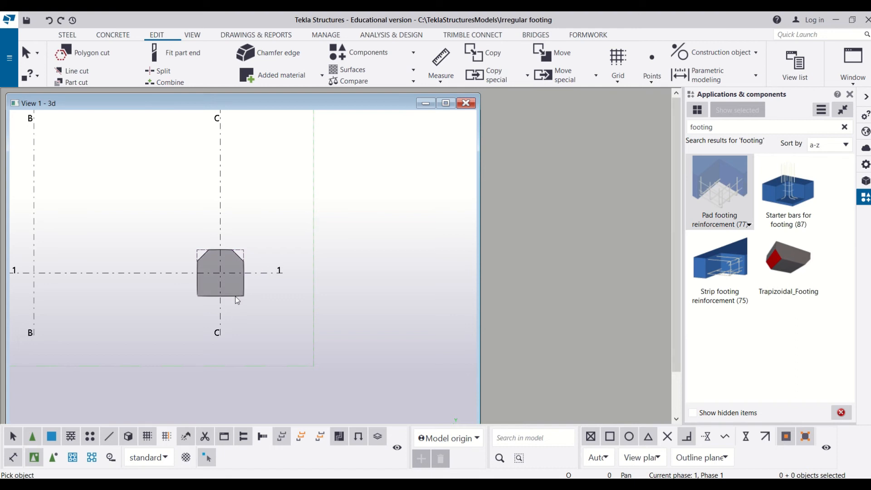
Apply Pad footing reinforcement to the chamfered C/1 footing
{"action": "left_click", "coordinate": [220, 272]}
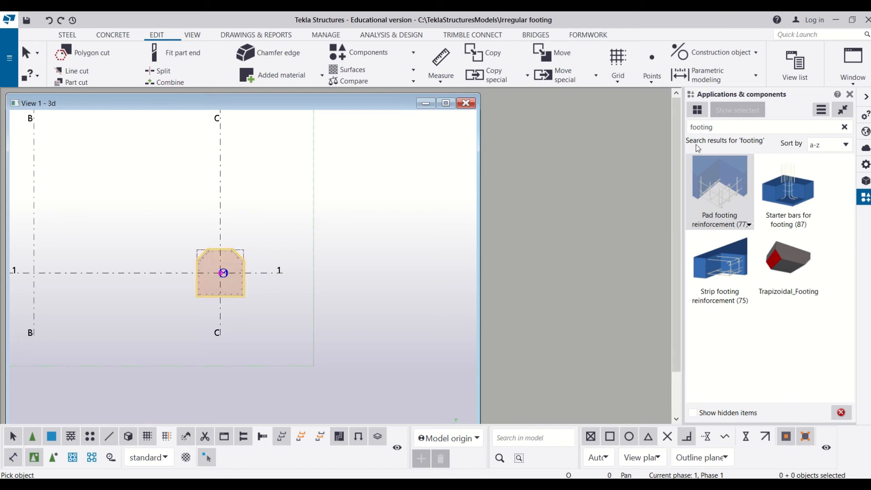
{"action": "mouse_move", "coordinate": [739, 197]}
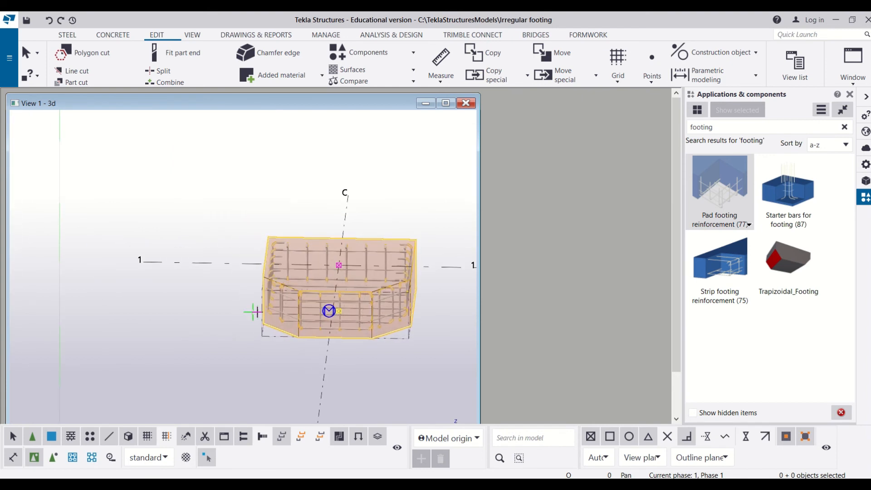
Zoom the 3D view to inspect the reinforcement bars inside the chamfered footing
{"action": "scroll", "scroll_direction": "up", "scroll_amount": 3}
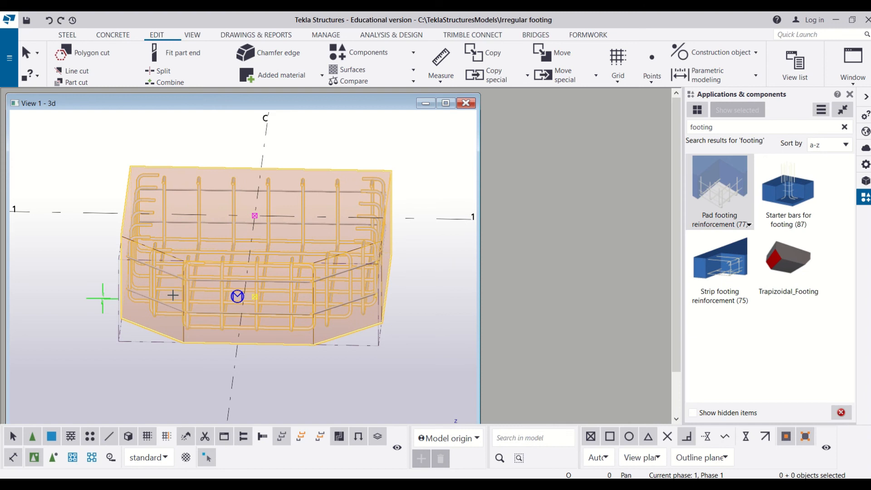
{"action": "mouse_move", "coordinate": [165, 293]}
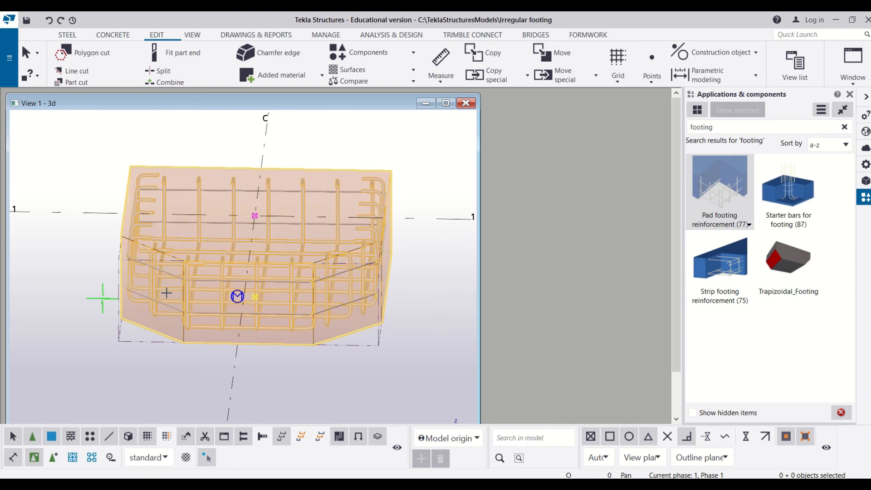